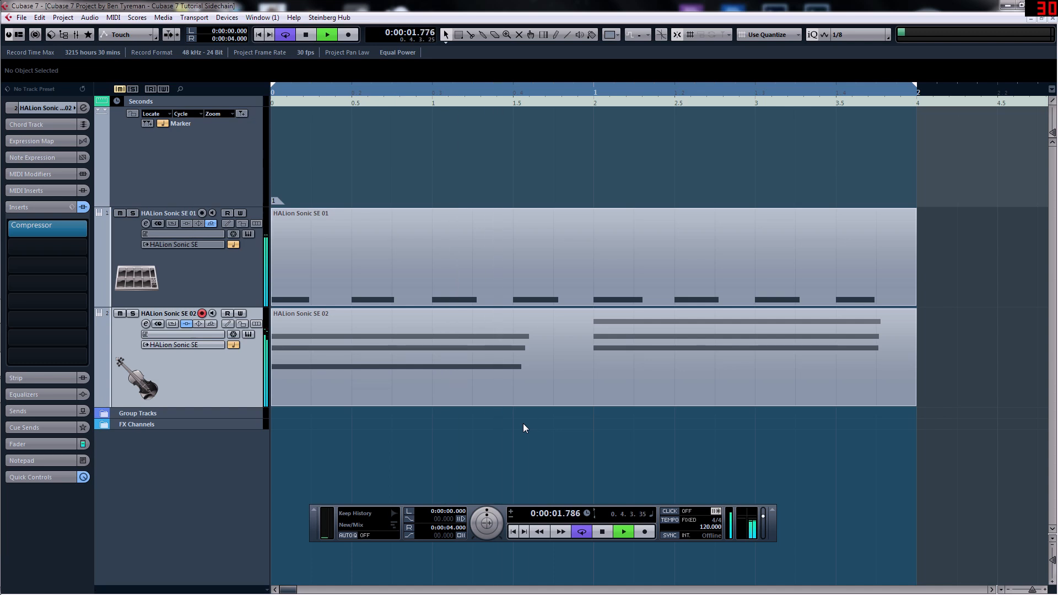
# - Stop playback of the drum and string loop and return to the project start
pyautogui.click(326, 35)
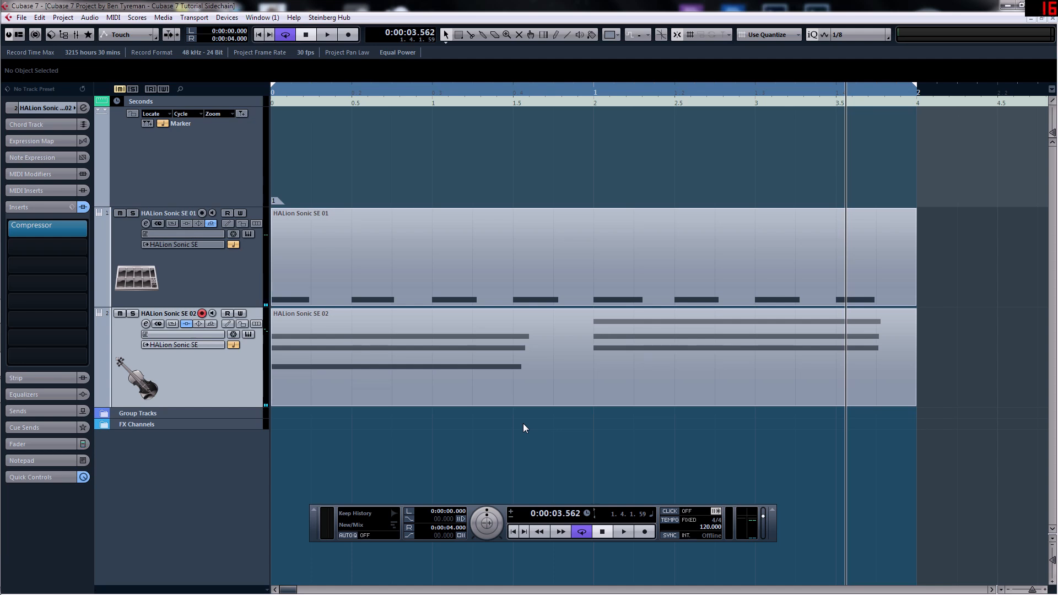
pyautogui.moveTo(295, 97)
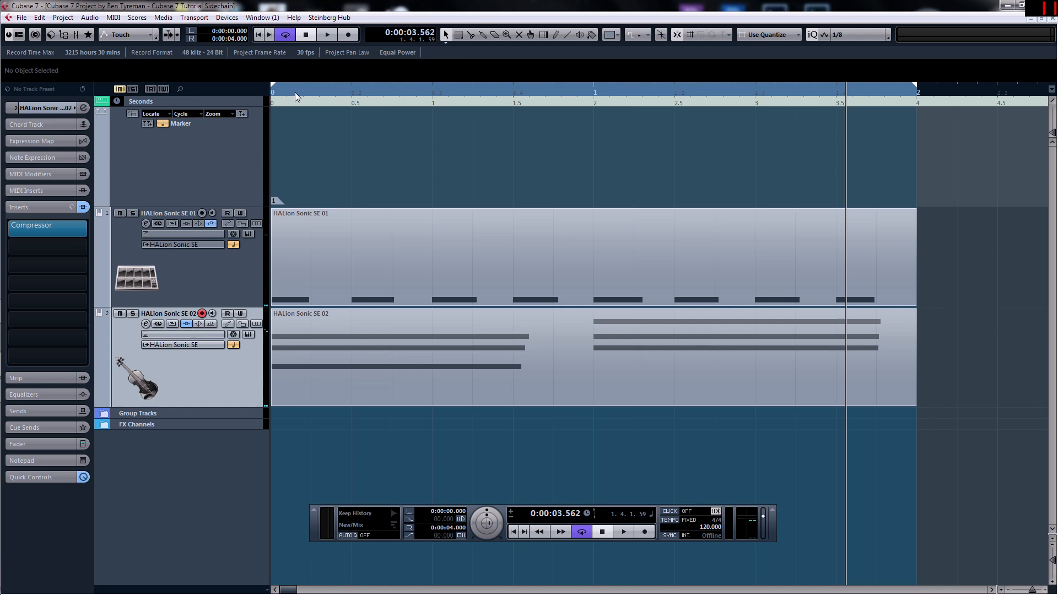
pyautogui.moveTo(299, 98)
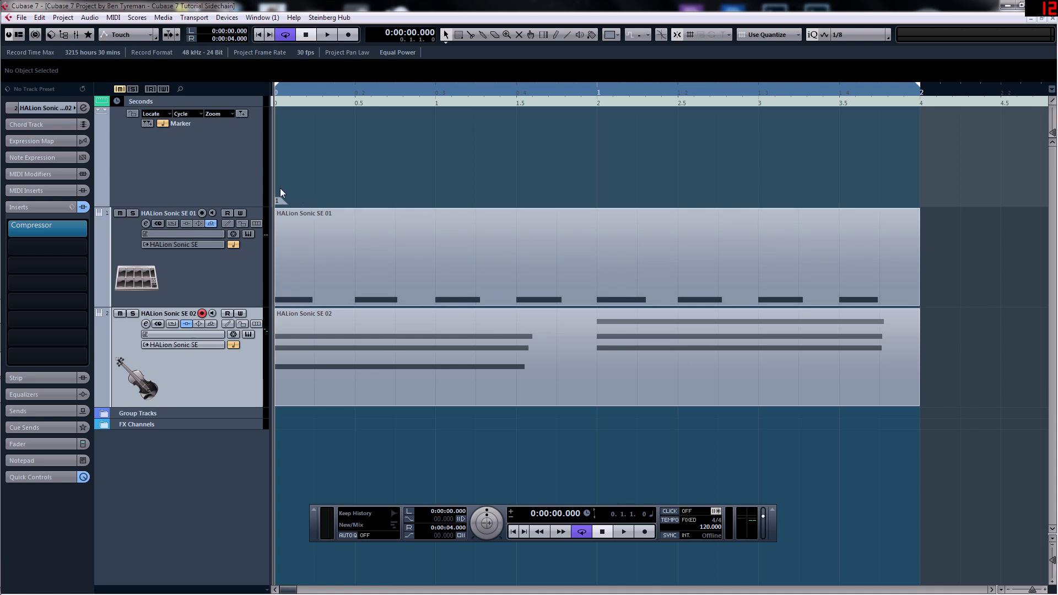
pyautogui.moveTo(221, 285)
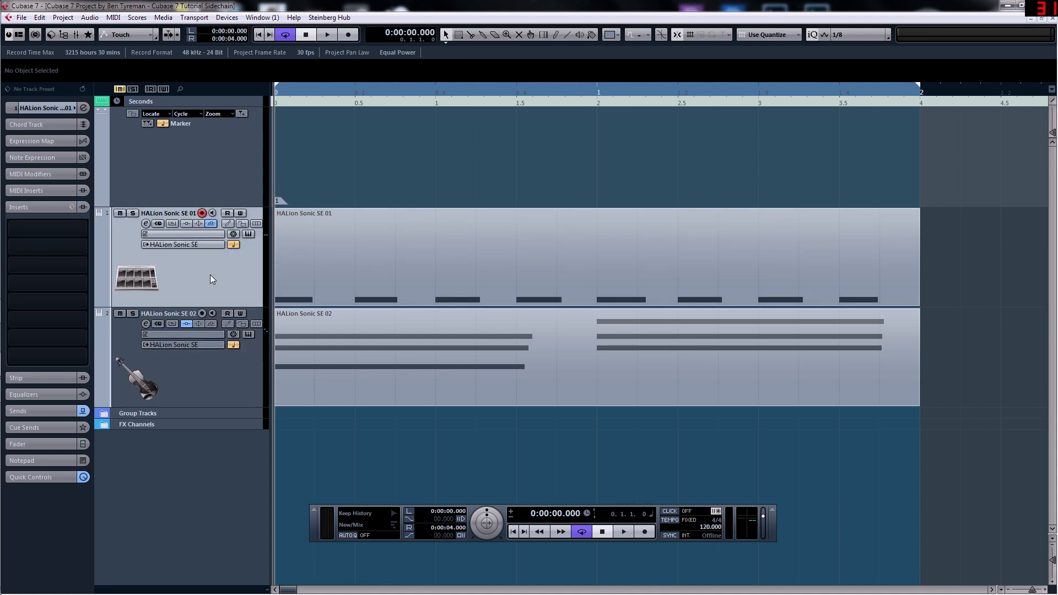
pyautogui.moveTo(245, 279)
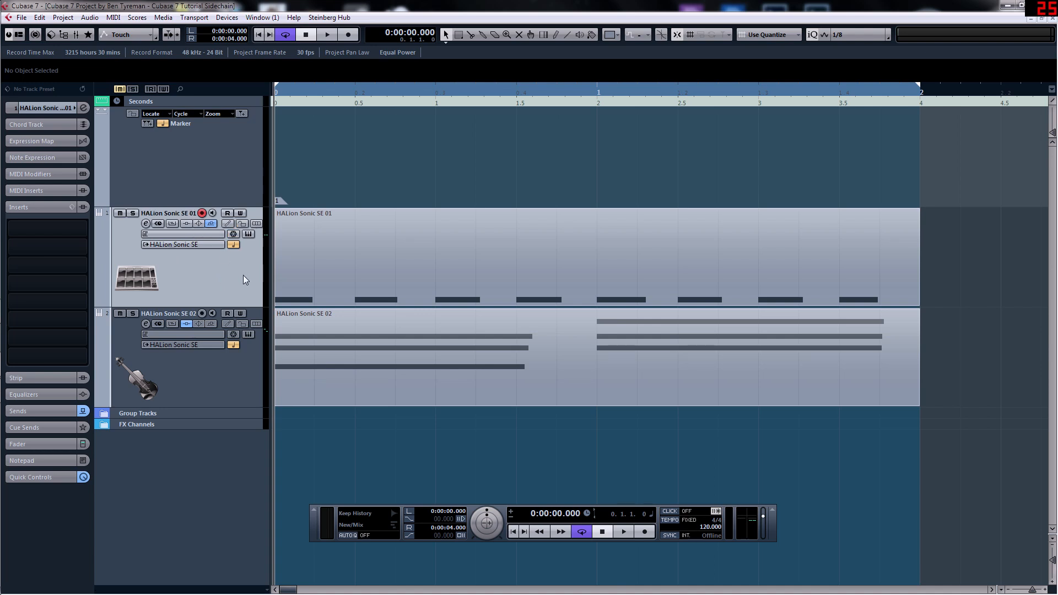
pyautogui.moveTo(159, 291)
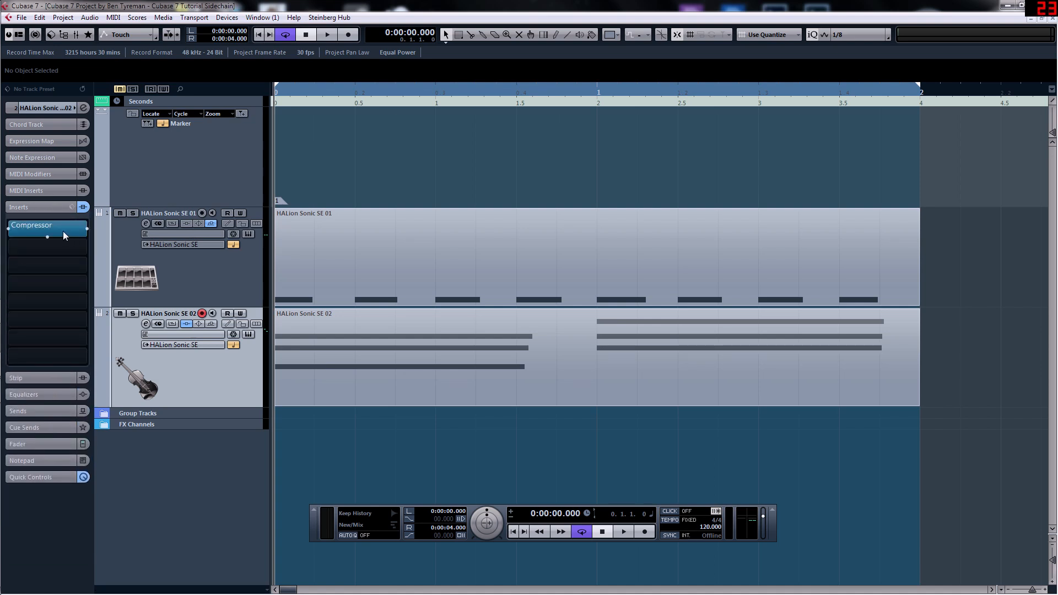
pyautogui.click(244, 232)
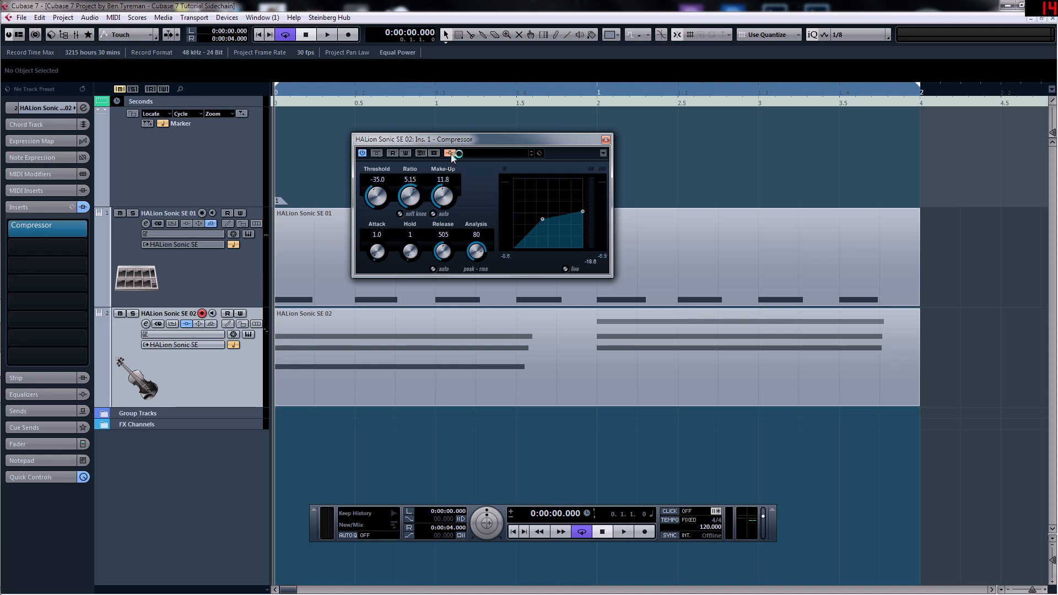
pyautogui.moveTo(449, 152)
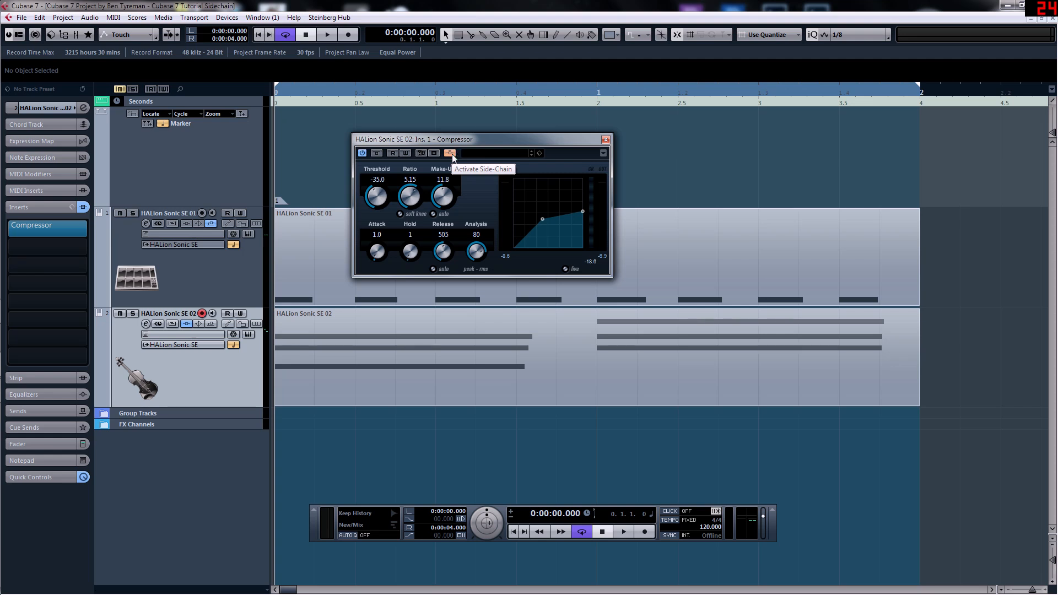
pyautogui.moveTo(456, 155)
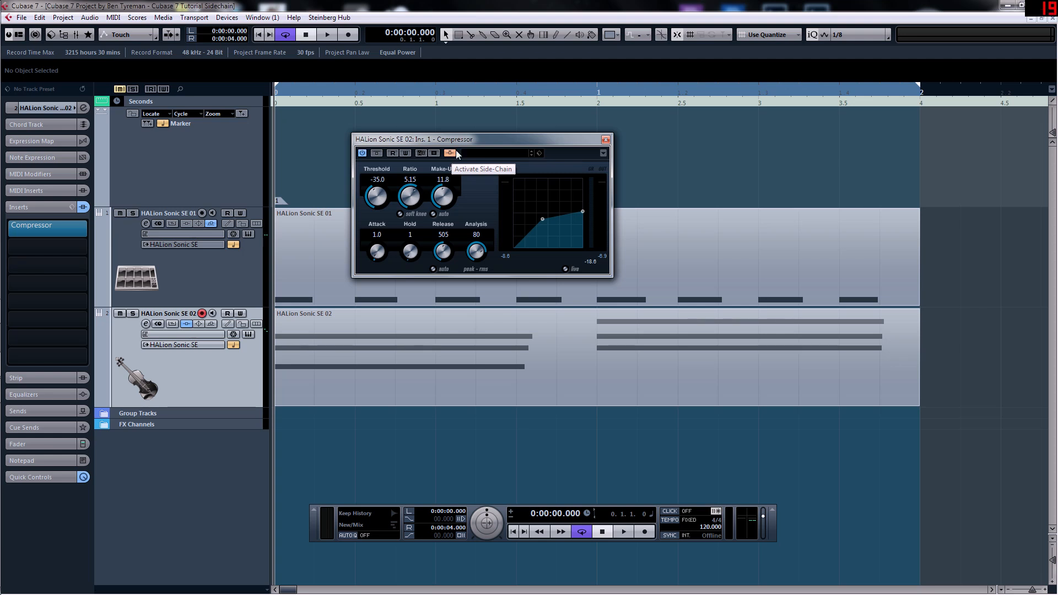
pyautogui.moveTo(461, 149)
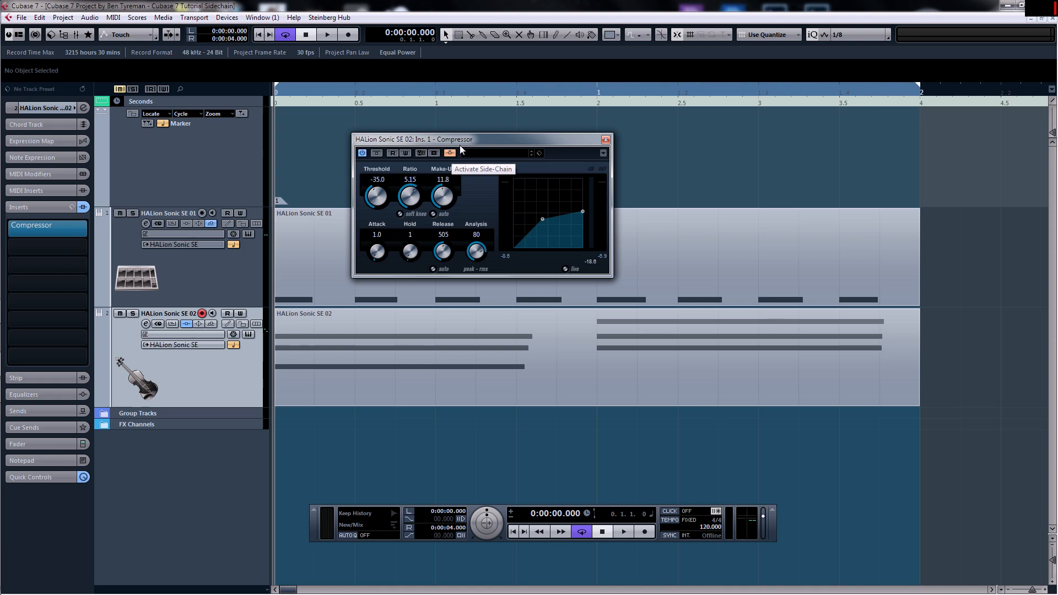
pyautogui.moveTo(473, 139); pyautogui.dragTo(527, 173)
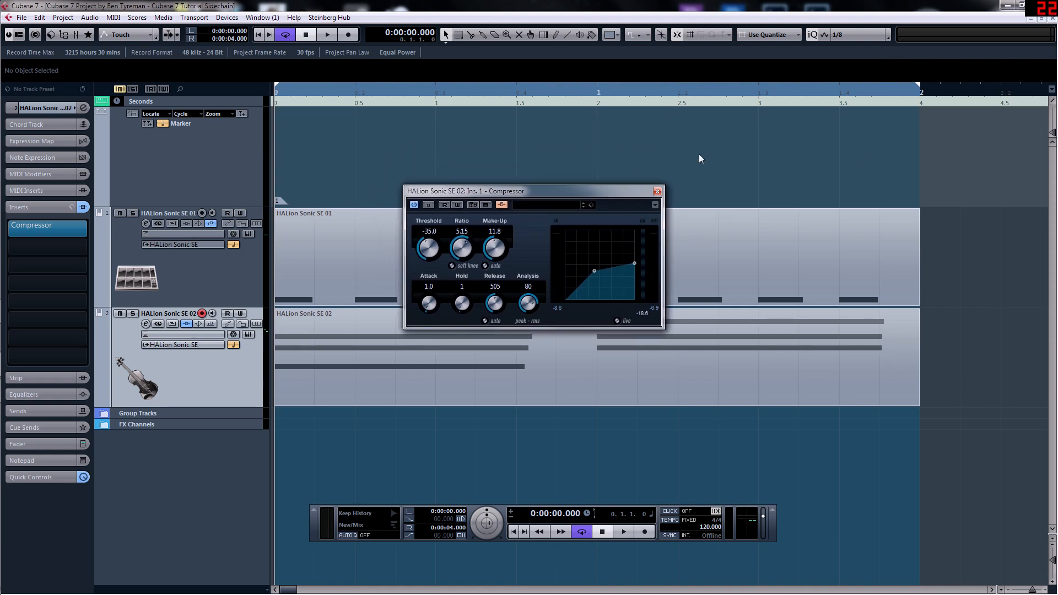
pyautogui.moveTo(589, 201)
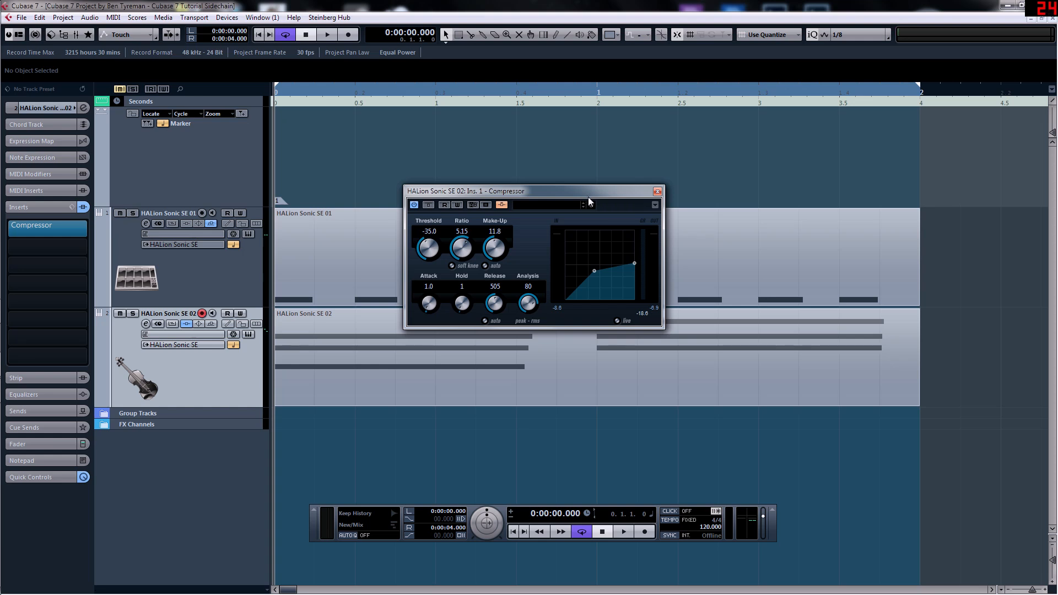
pyautogui.moveTo(601, 198)
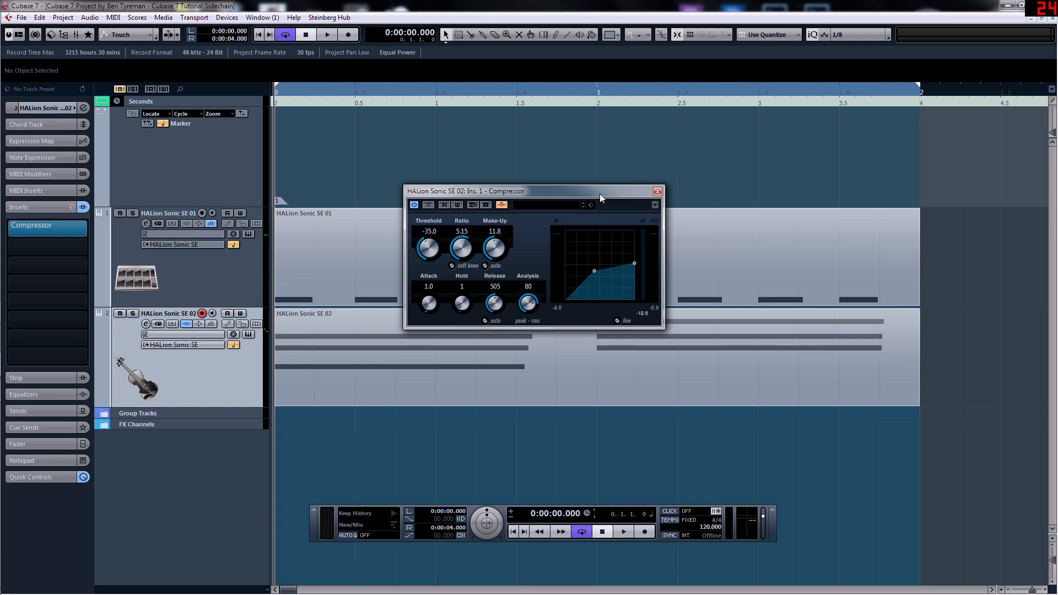
pyautogui.moveTo(592, 197)
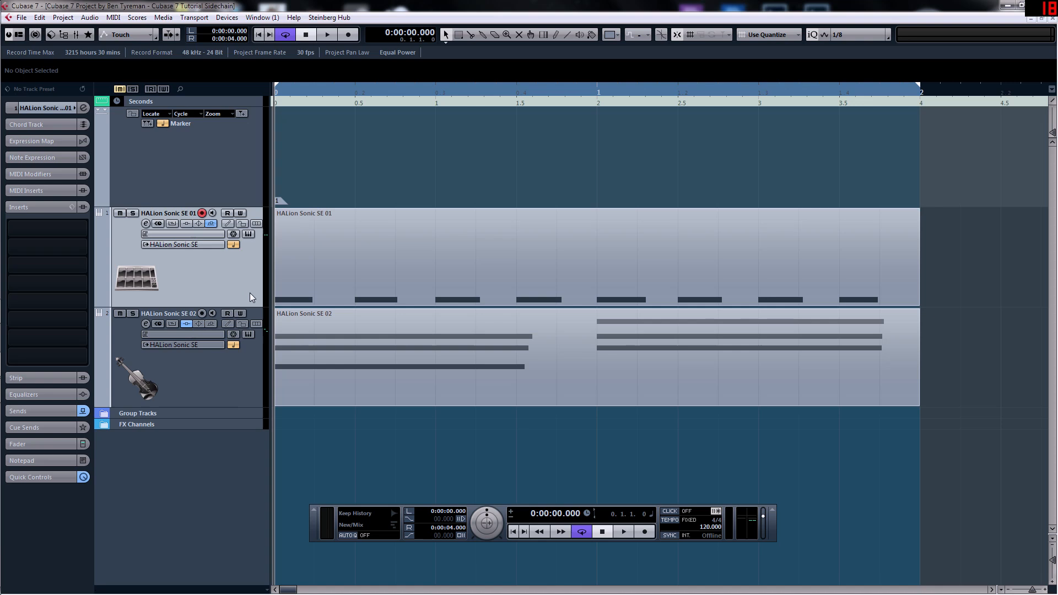
pyautogui.moveTo(256, 362)
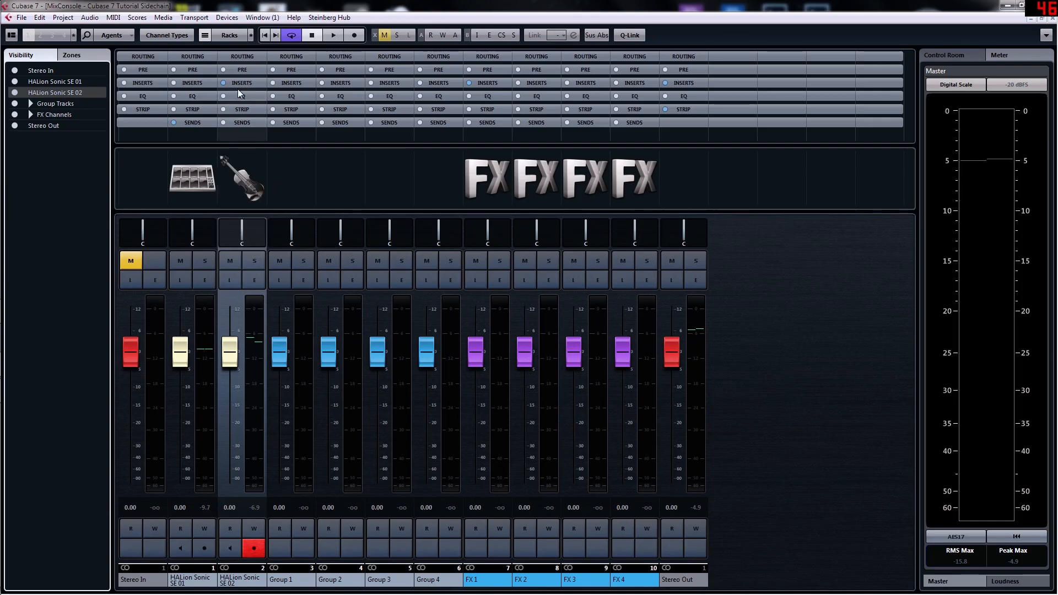
# - Add a Compressor from the Dynamics plug-ins to the string synth channel's first insert slot
pyautogui.click(241, 95)
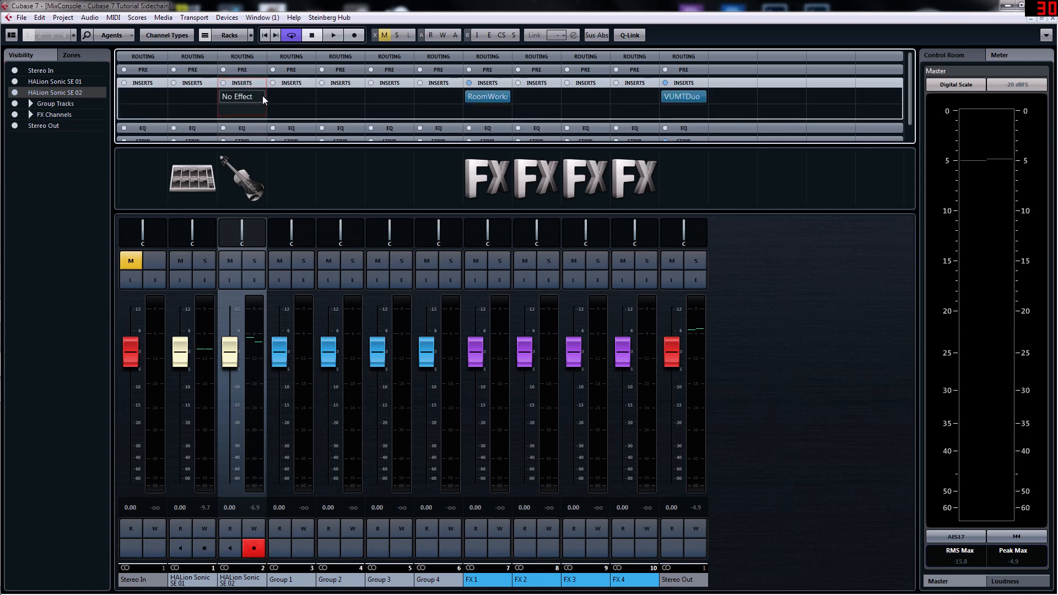
pyautogui.click(238, 97)
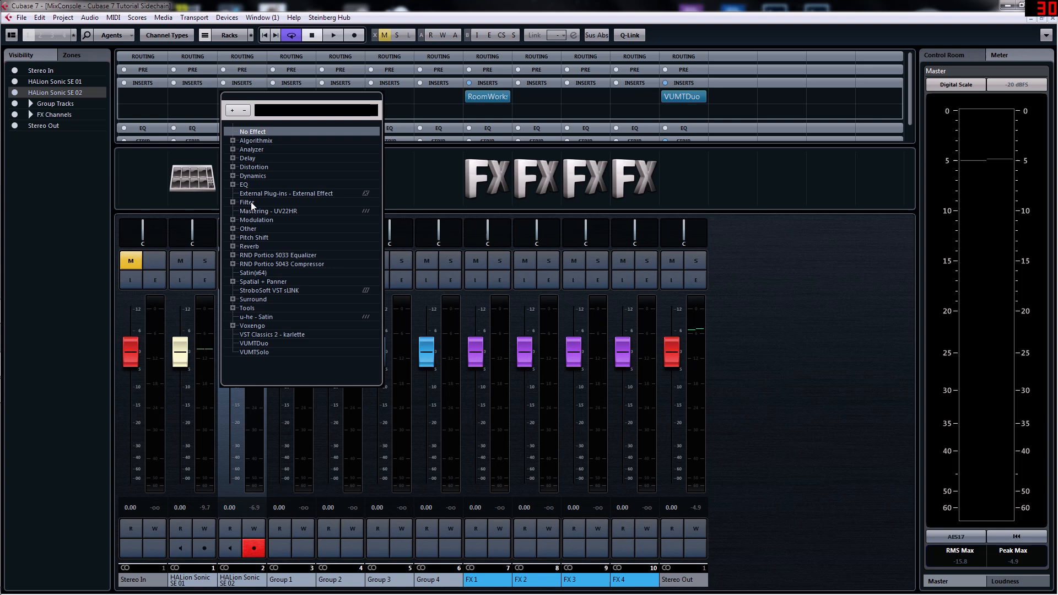
pyautogui.click(232, 175)
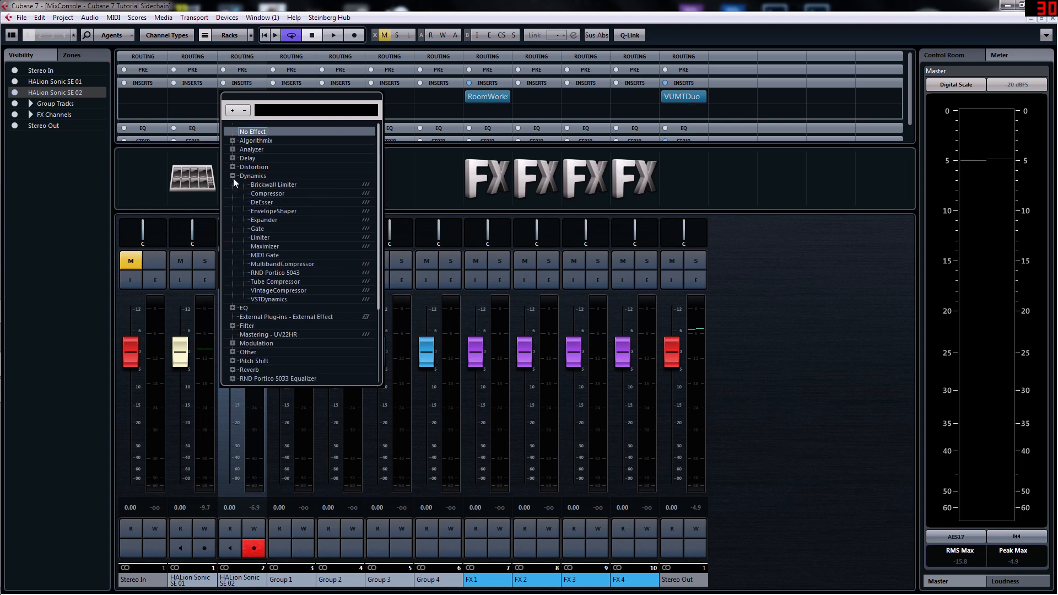
pyautogui.click(267, 194)
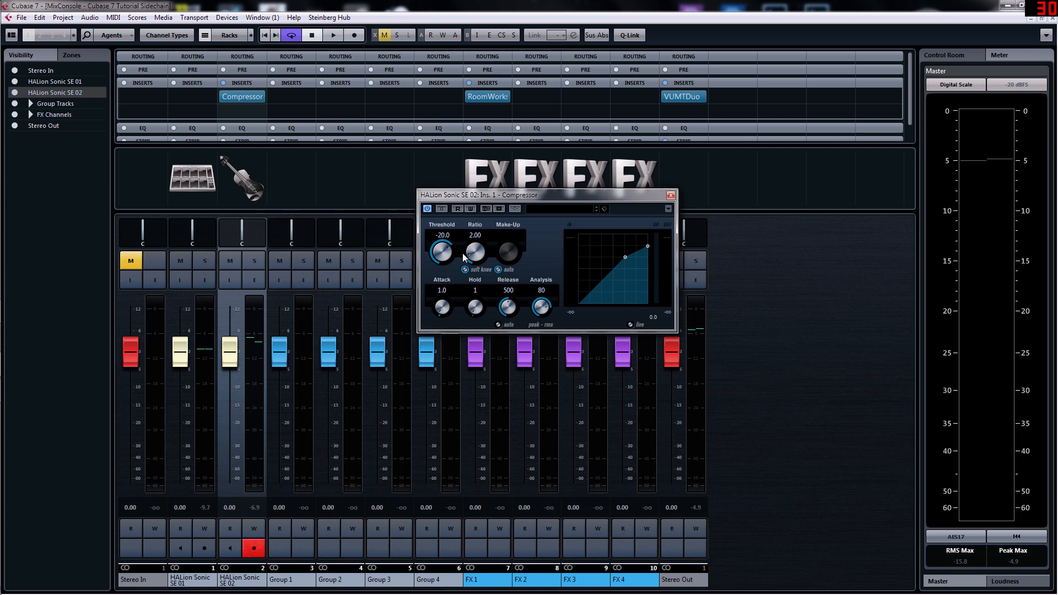
# - Adjust the Compressor to ratio 5.64, release 327, threshold -24.2 and activate its side-chain input
pyautogui.moveTo(474, 251); pyautogui.dragTo(485, 219)
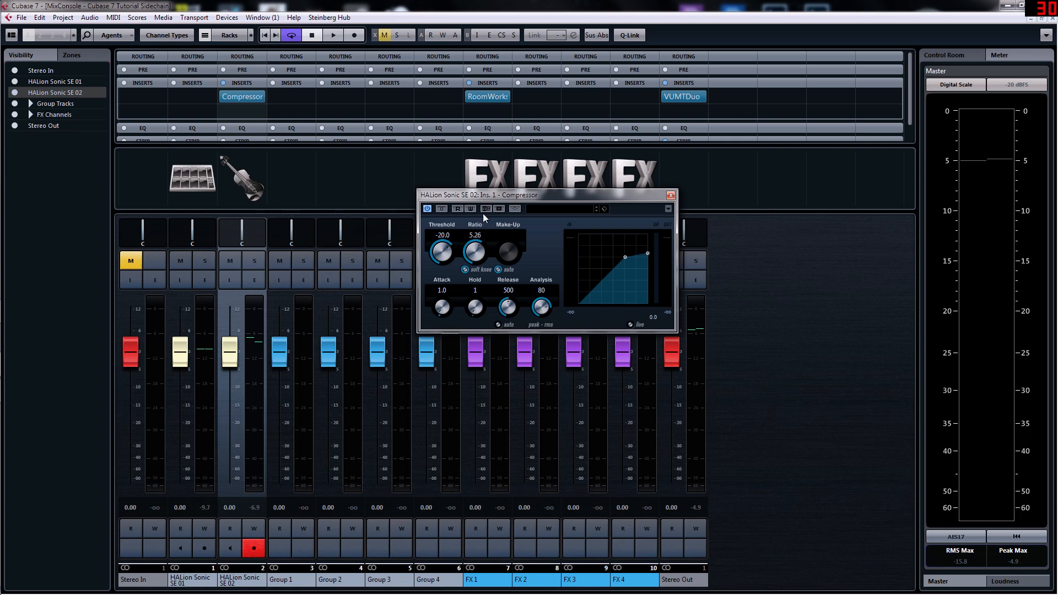
pyautogui.moveTo(507, 308); pyautogui.dragTo(507, 317)
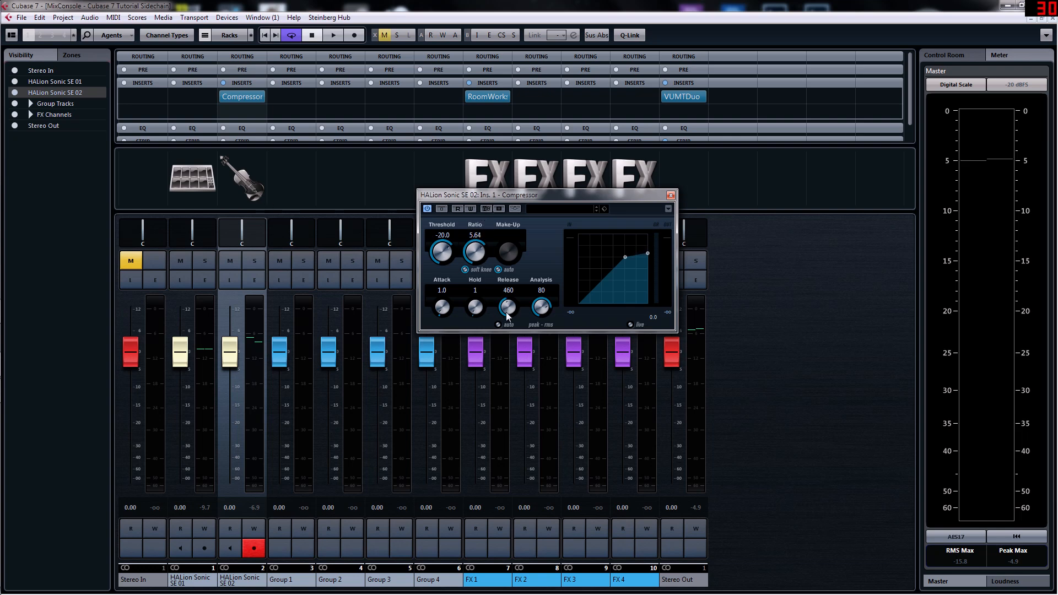
pyautogui.moveTo(507, 307); pyautogui.dragTo(507, 314)
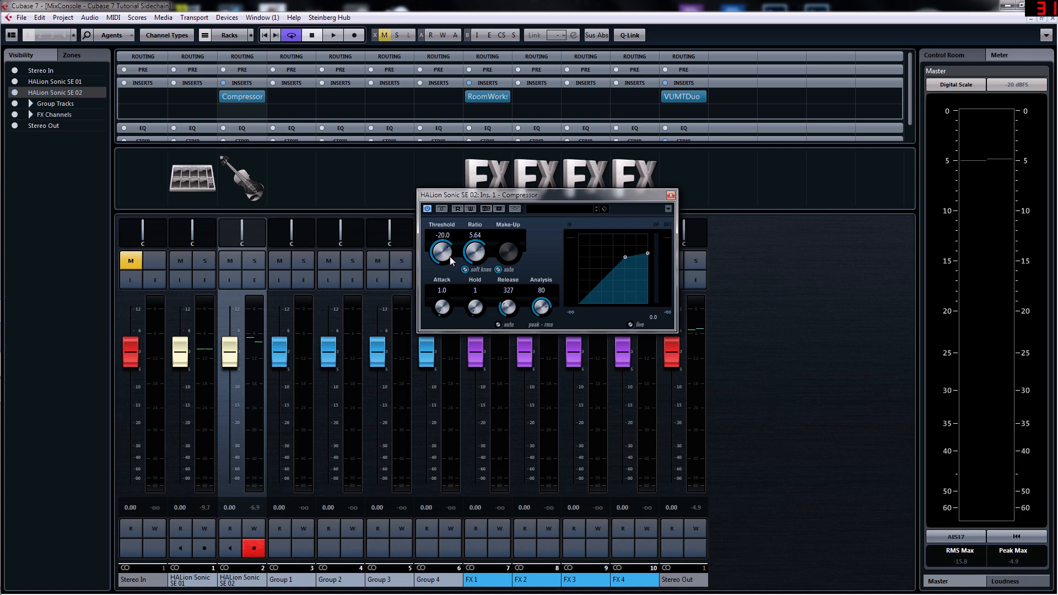
pyautogui.moveTo(441, 251); pyautogui.dragTo(445, 260)
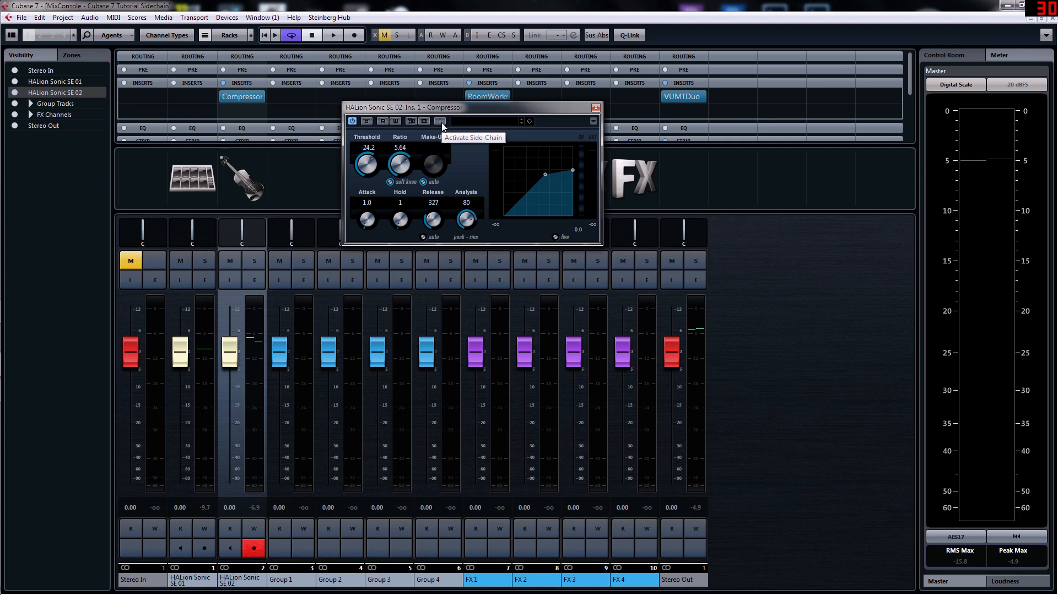
pyautogui.click(440, 121)
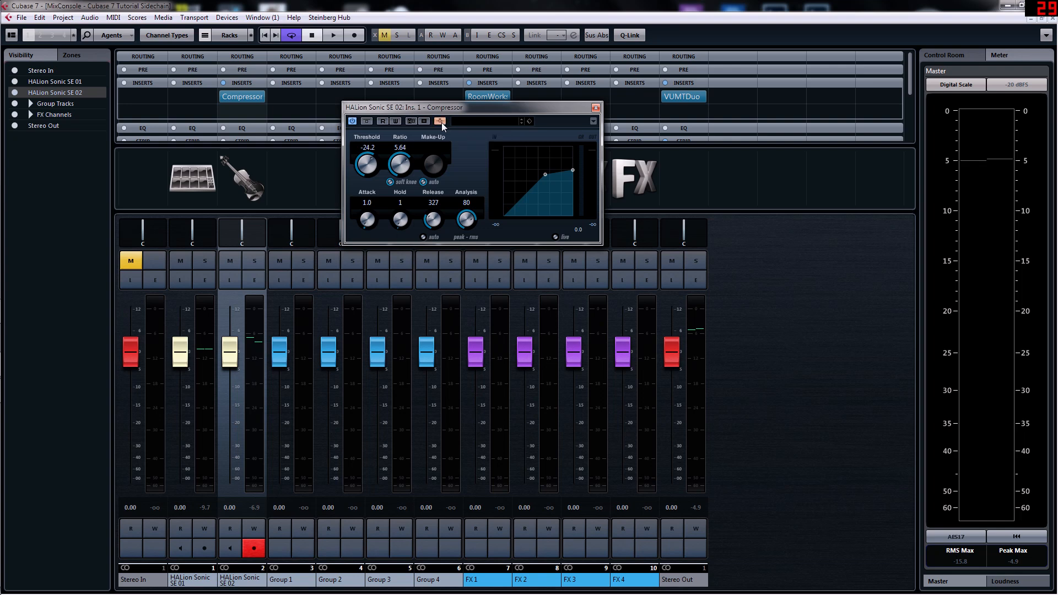
pyautogui.moveTo(619, 130)
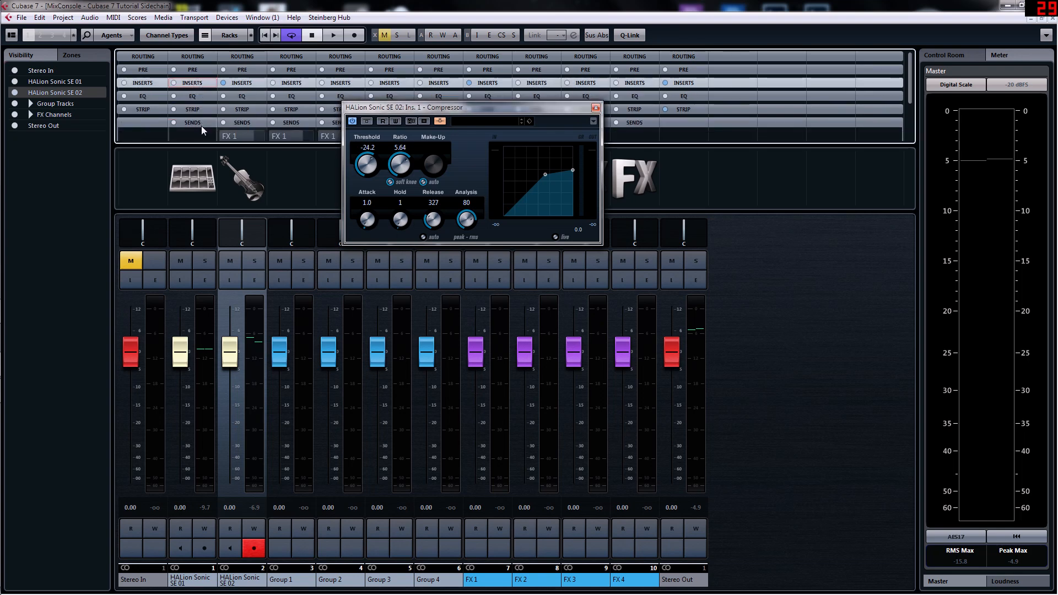
# - Route HALion Sonic SE 01's send to HALion Sonic SE 02's Ins. 1 Compressor side-chain and switch it on
pyautogui.click(192, 122)
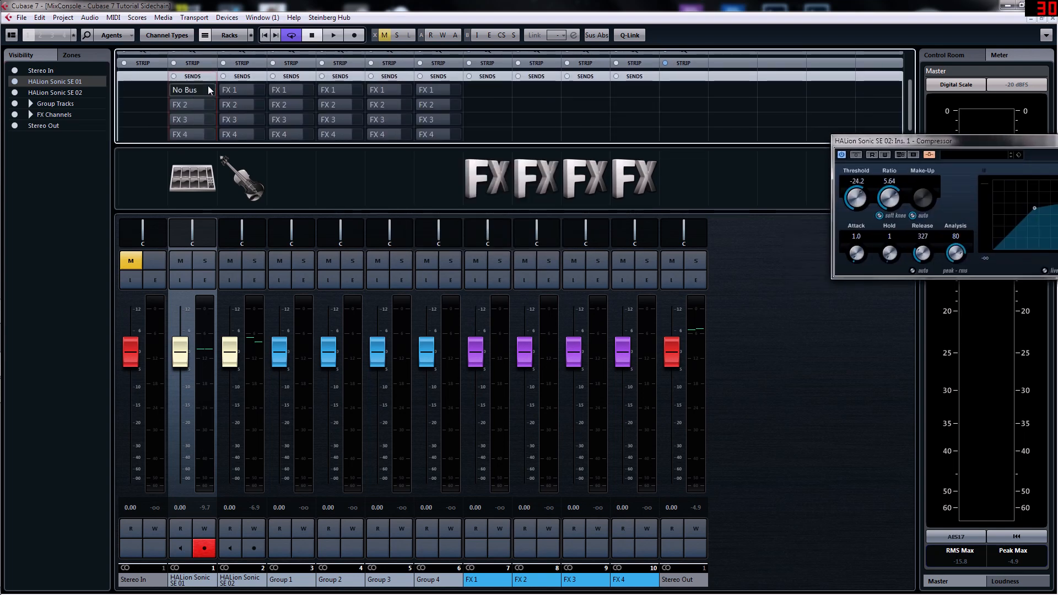
pyautogui.click(189, 89)
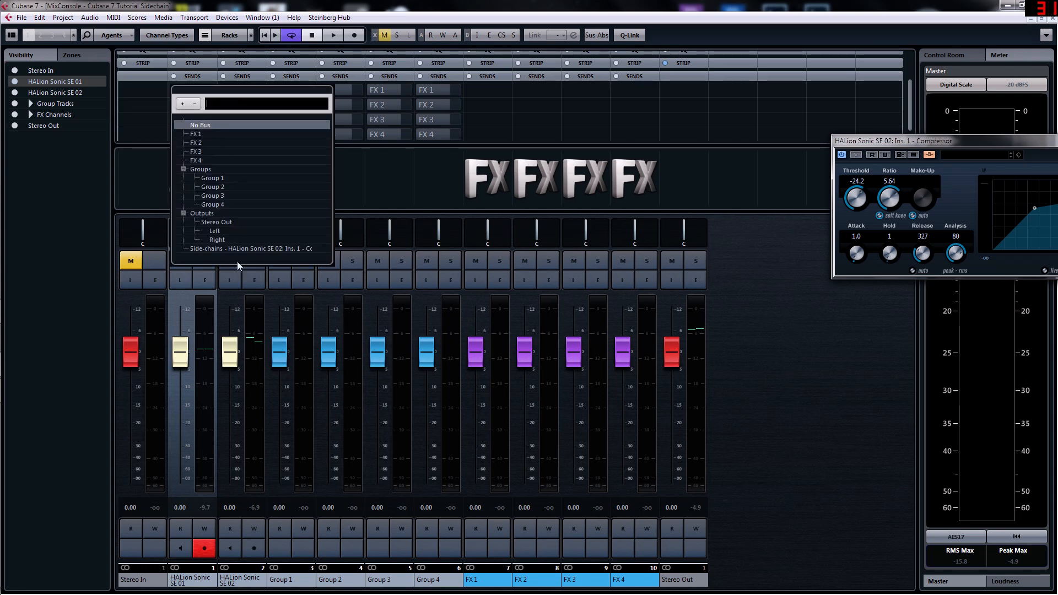
pyautogui.moveTo(206, 255)
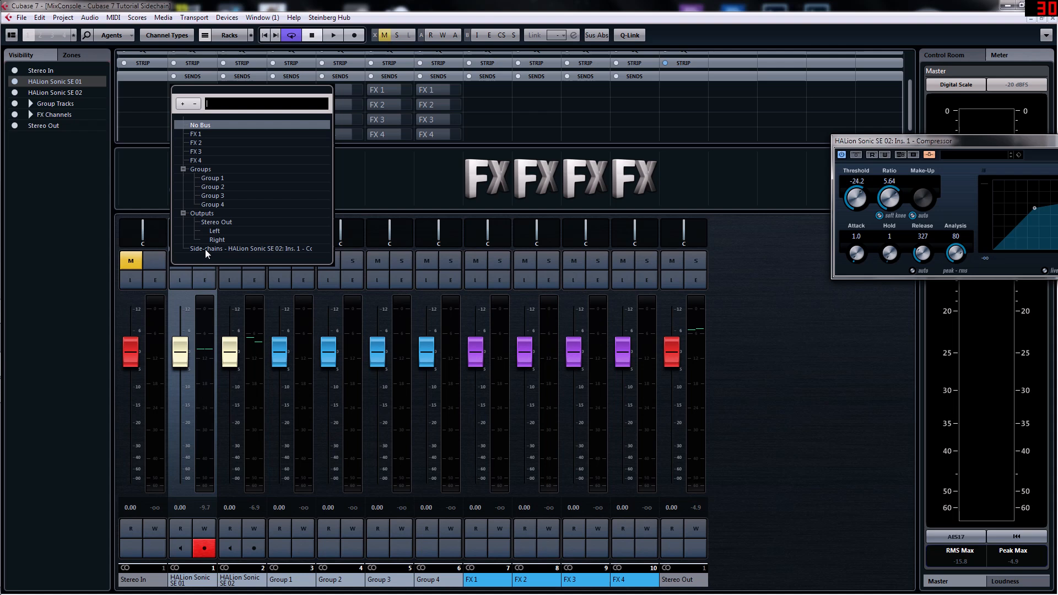
pyautogui.moveTo(265, 255)
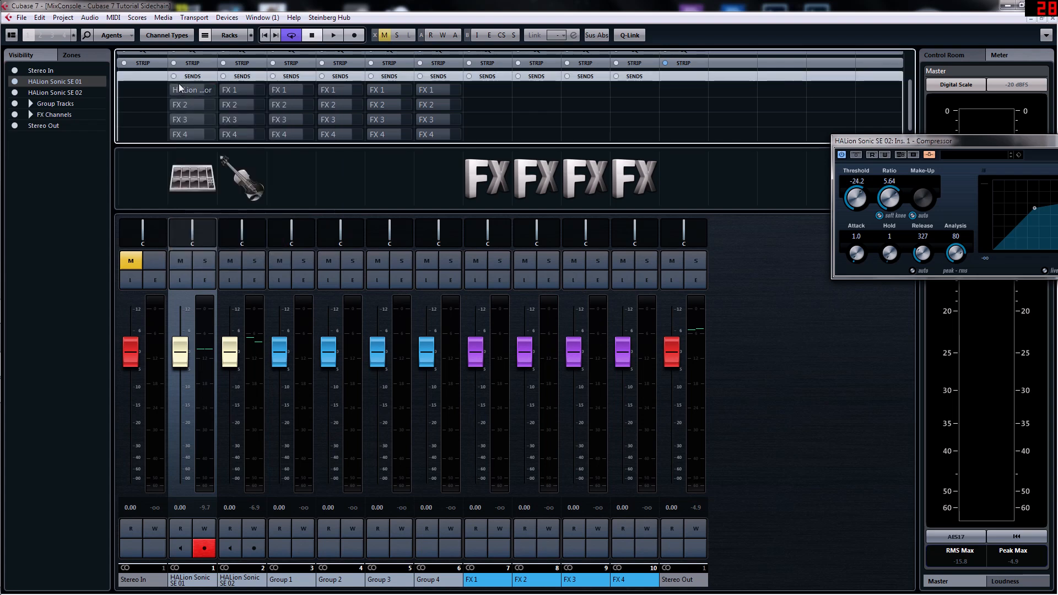
pyautogui.click(176, 89)
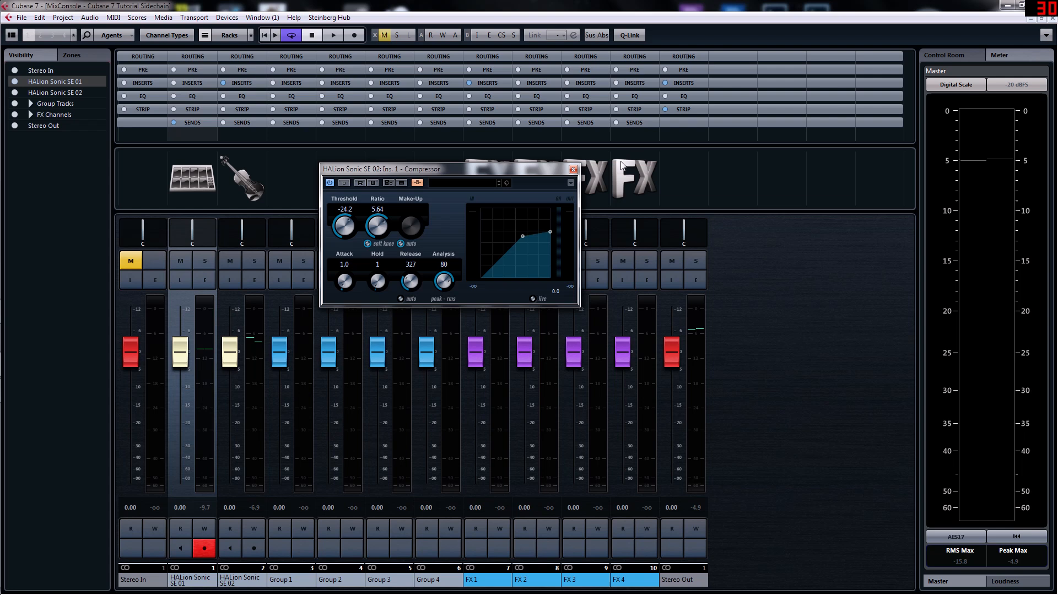
pyautogui.moveTo(587, 178)
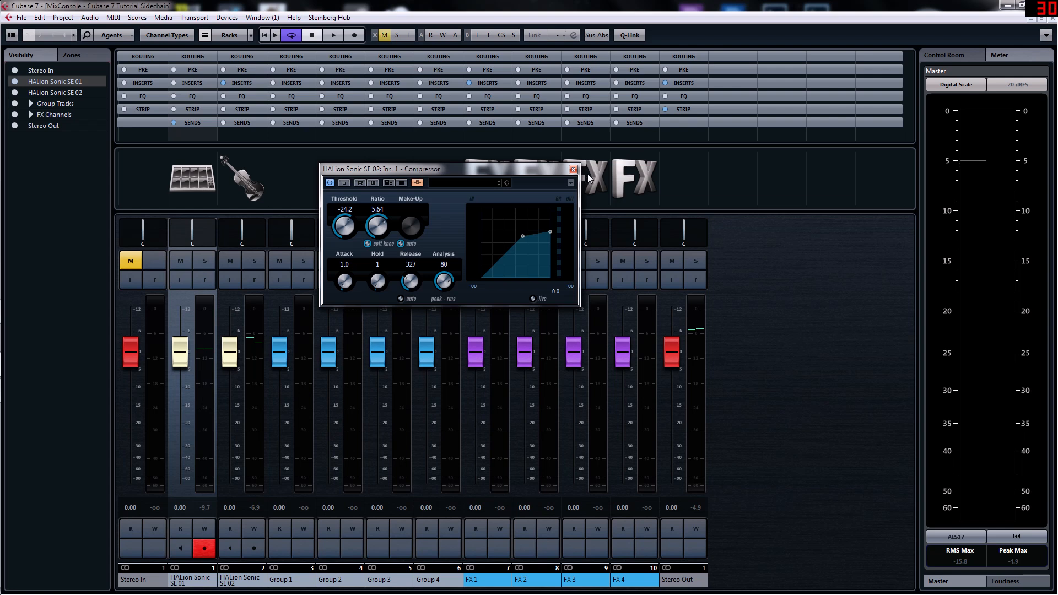
# - During playback, tighten the Compressor to ratio 6.76, release 168, threshold -32.6, then close it
pyautogui.click(333, 34)
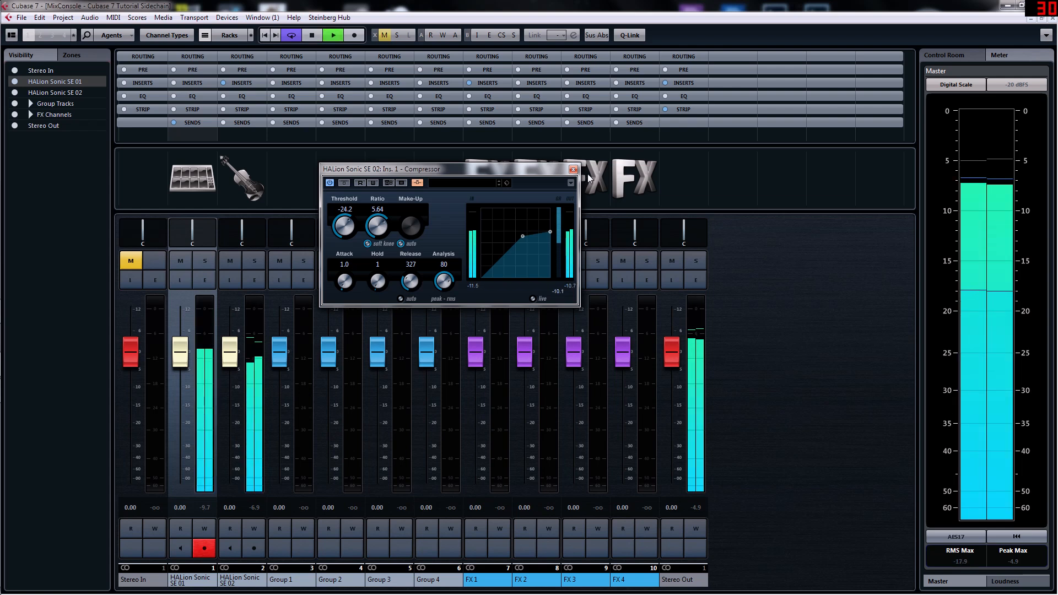
pyautogui.moveTo(376, 224); pyautogui.dragTo(381, 220)
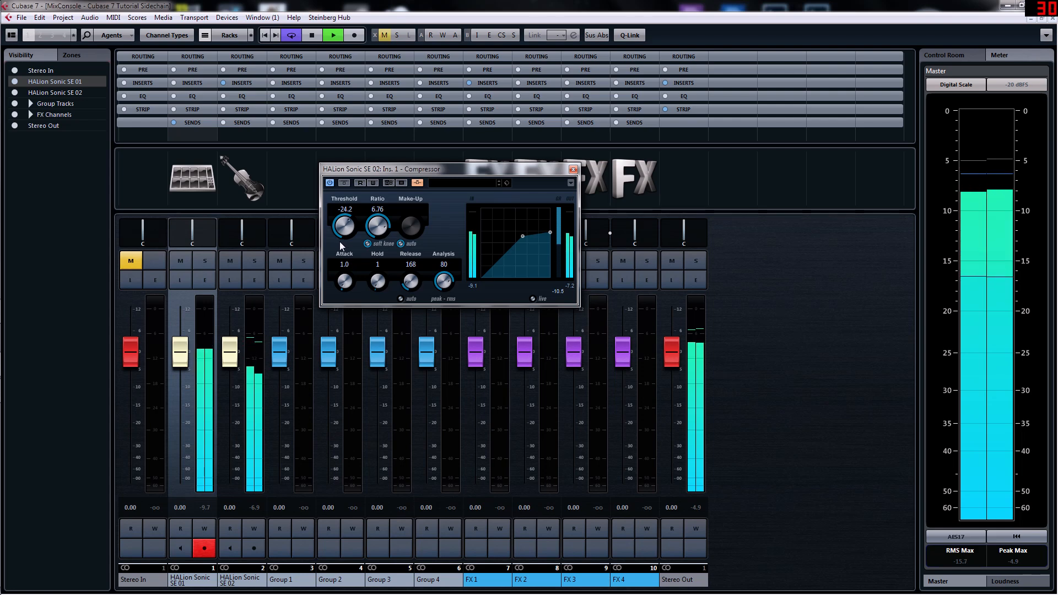
pyautogui.moveTo(342, 226); pyautogui.dragTo(343, 232)
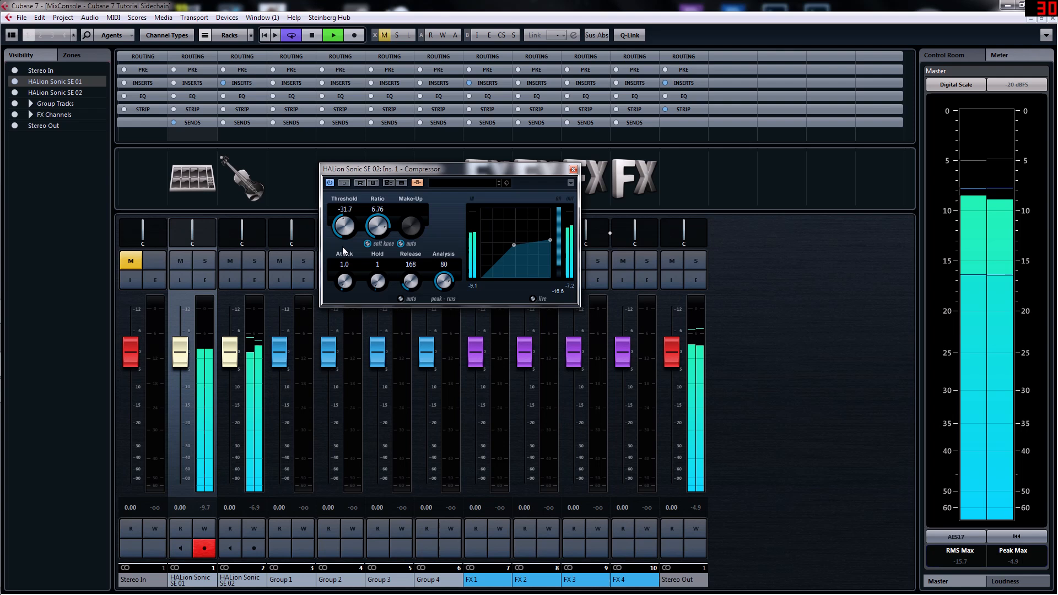
pyautogui.moveTo(340, 226); pyautogui.dragTo(341, 228)
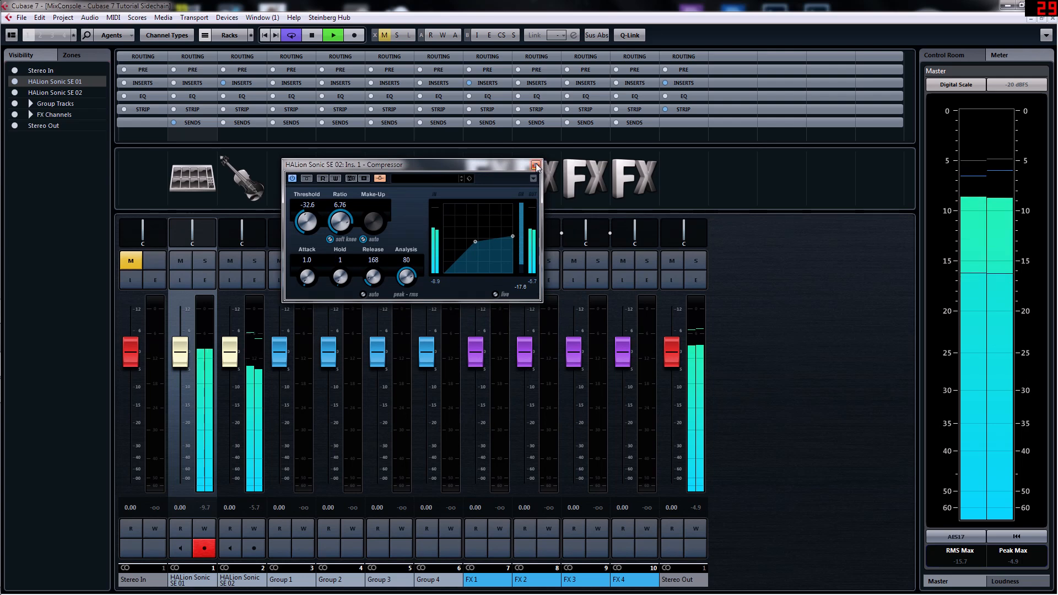
pyautogui.click(535, 164)
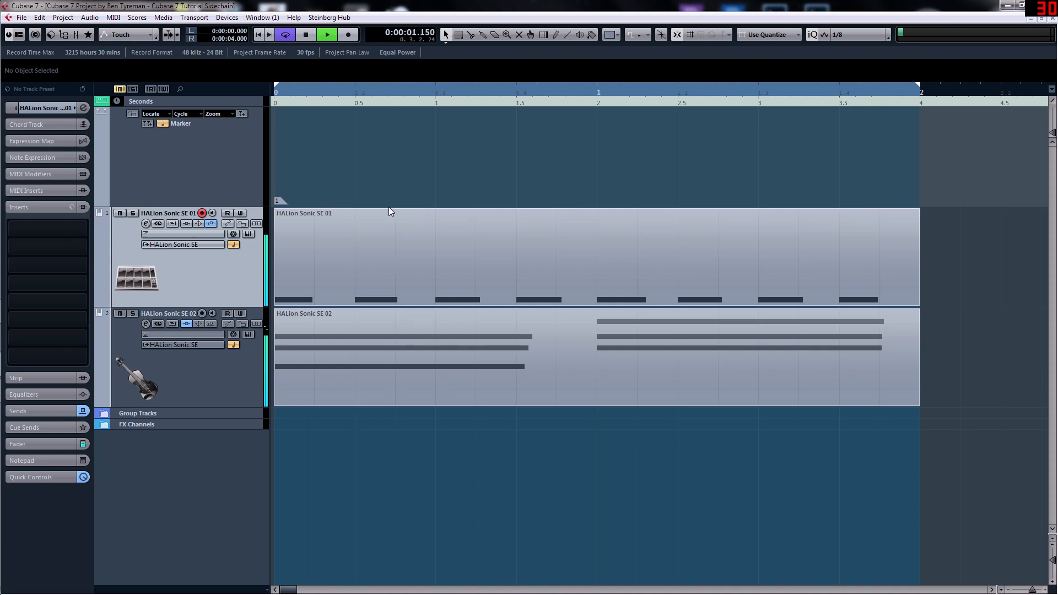
# - Stop playback with the cursor back at the project start
pyautogui.click(305, 34)
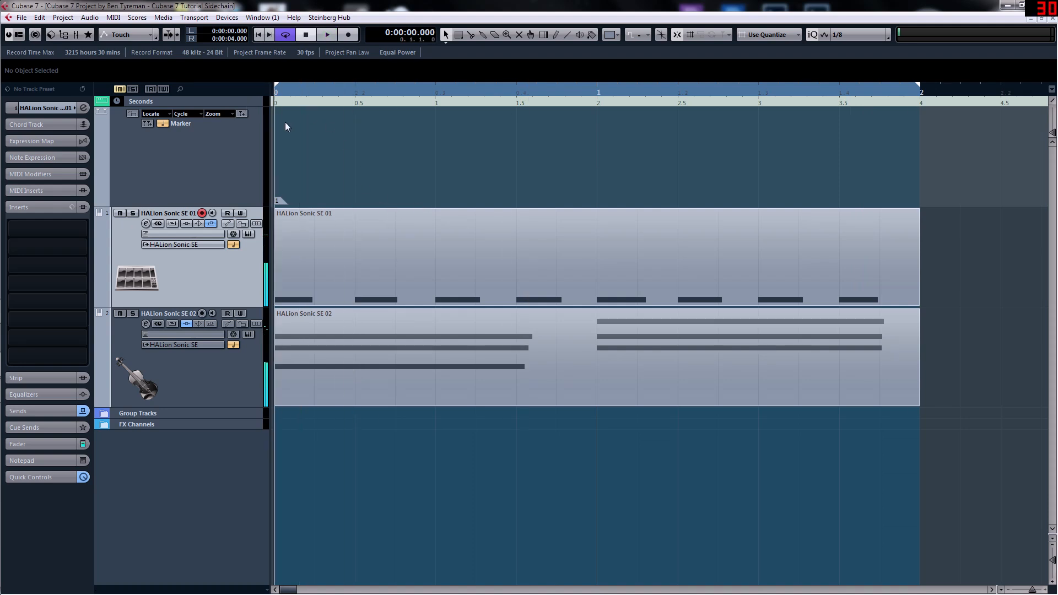